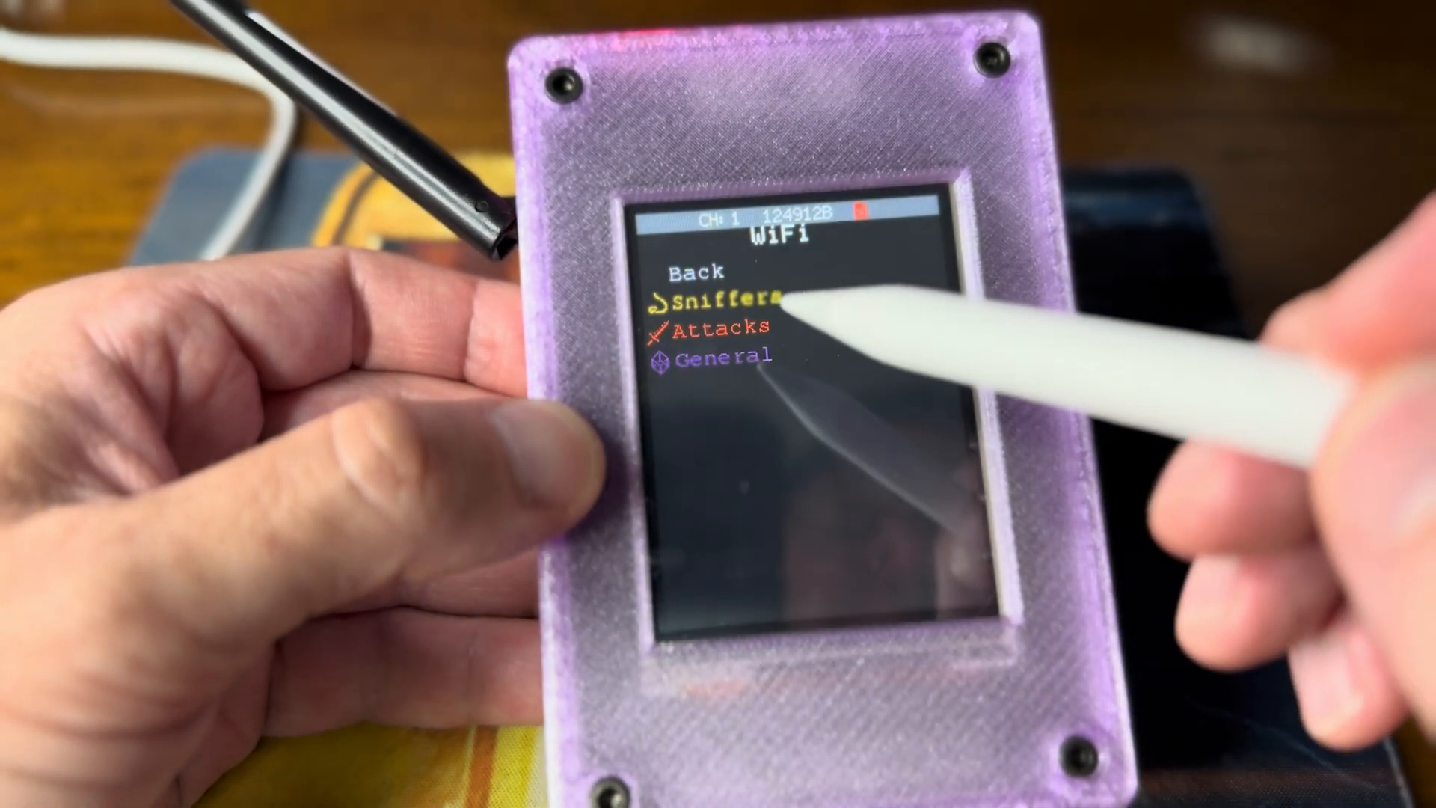
Step: Show the Bluetooth Attacks menu listing Sour Apple, Swiftpair Spam, Samsung, Google BLE spam and BLE Spam All
left_click(724, 295)
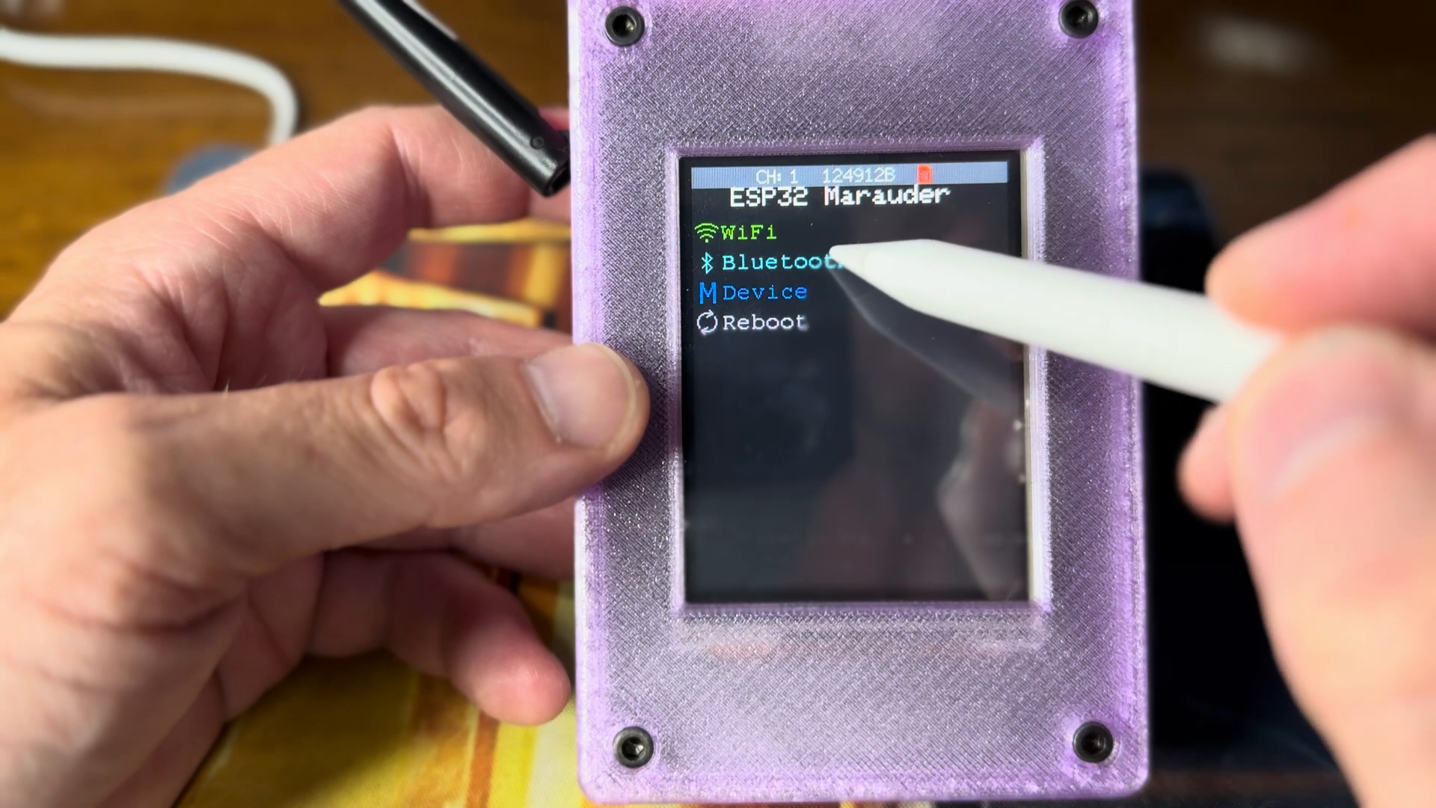
left_click(764, 264)
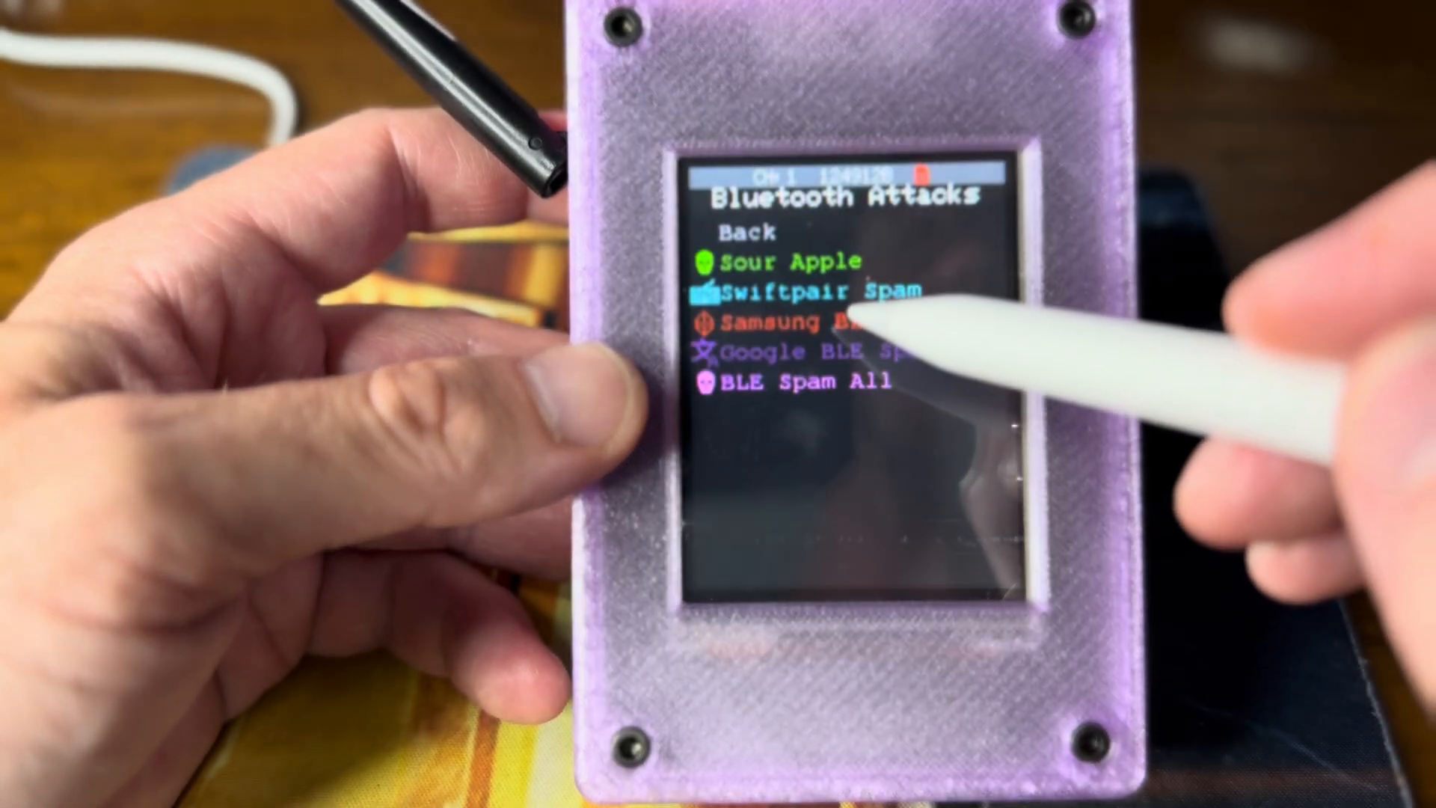